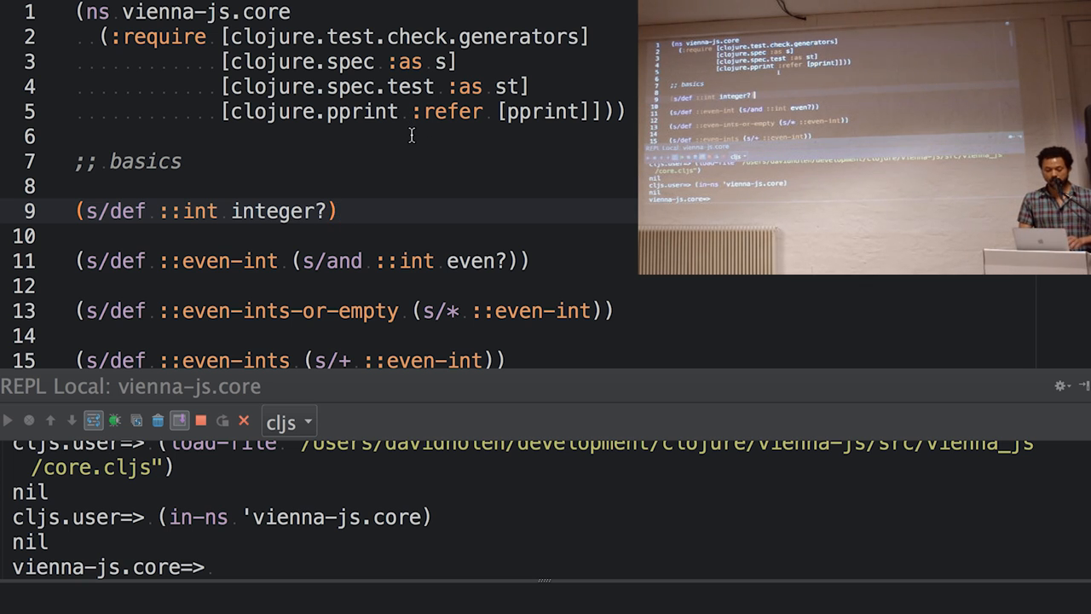
pyautogui.moveTo(397, 178)
pyautogui.write('(integer)')
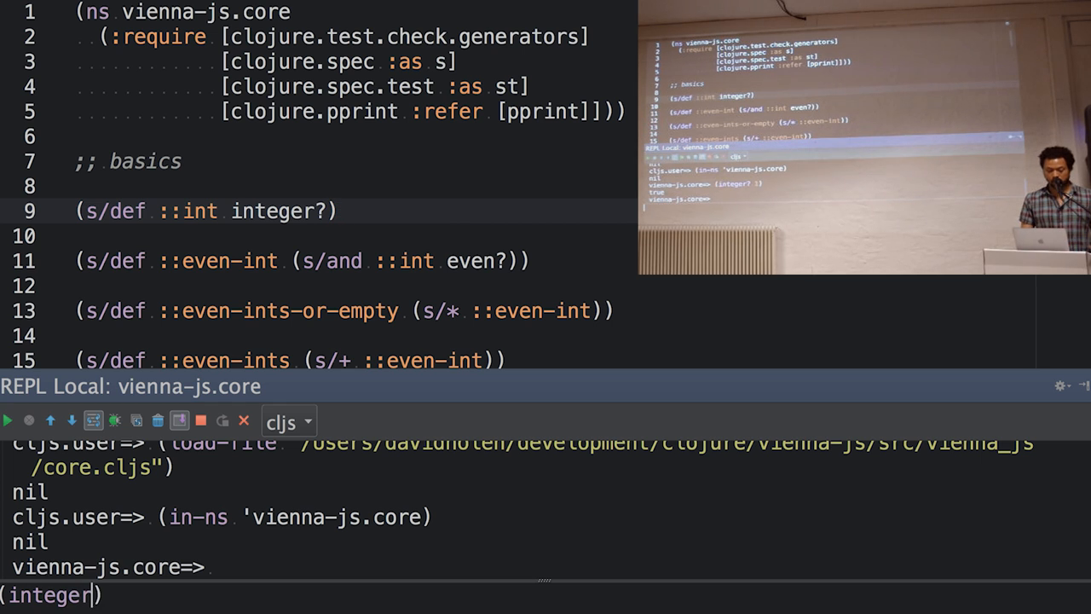
# Evaluate (integer? 1) and (integer? "foo") in the REPL, returning true and false
pyautogui.press('Enter')
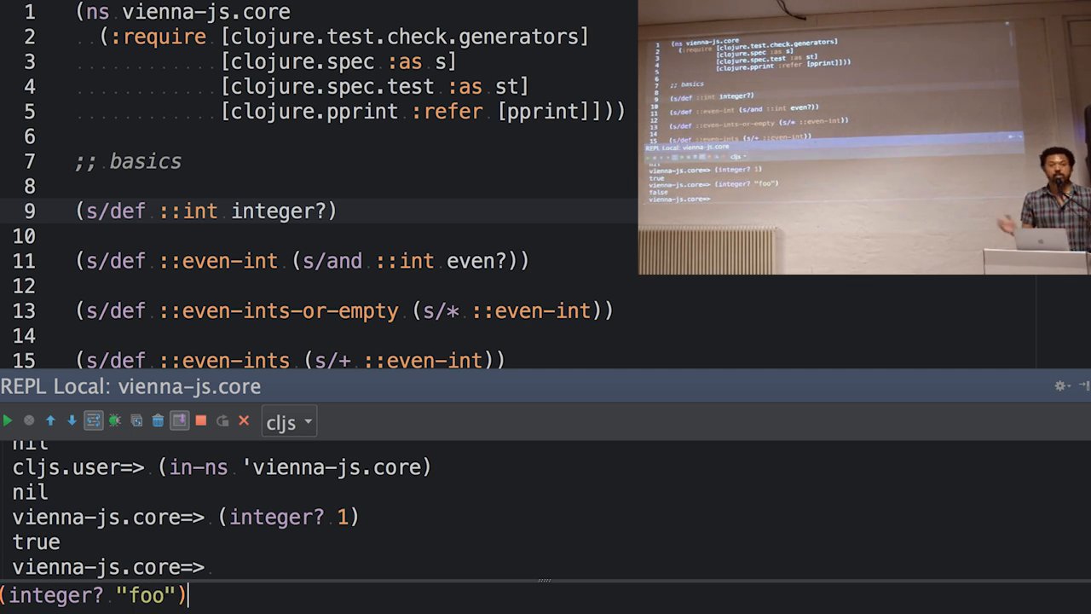
pyautogui.press('Enter')
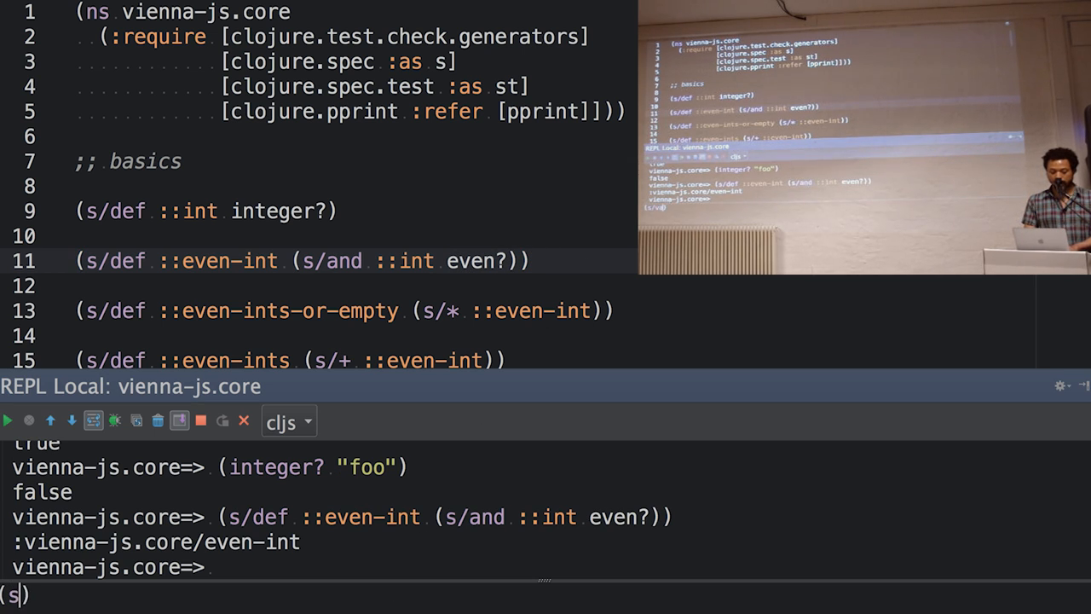
# Type s/valid? calls against ::even-int for 1 and 2 in the REPL
pyautogui.write('/valid?')
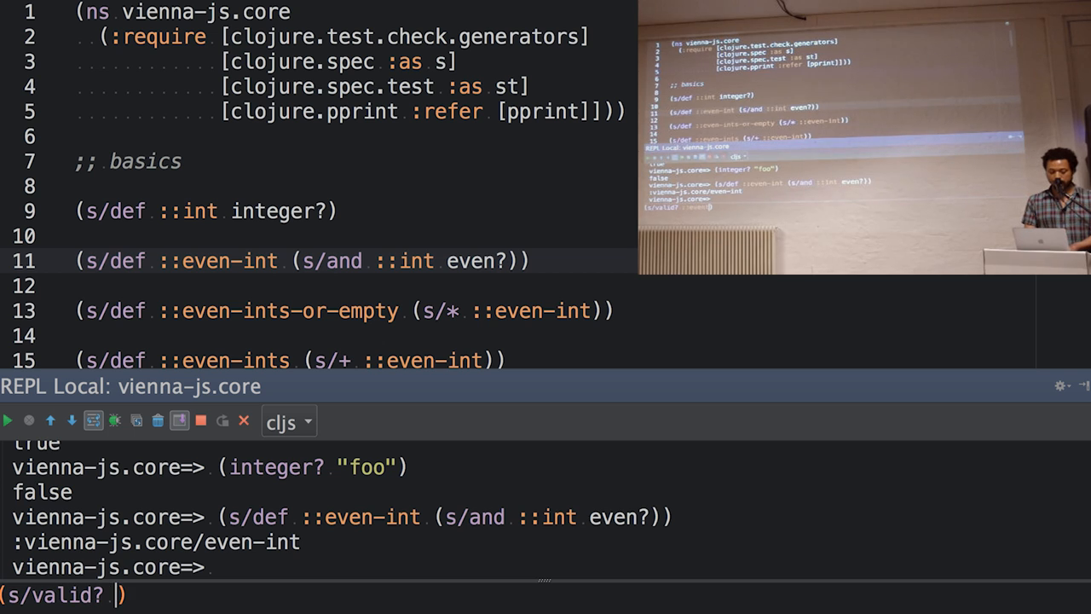
pyautogui.write('::even')
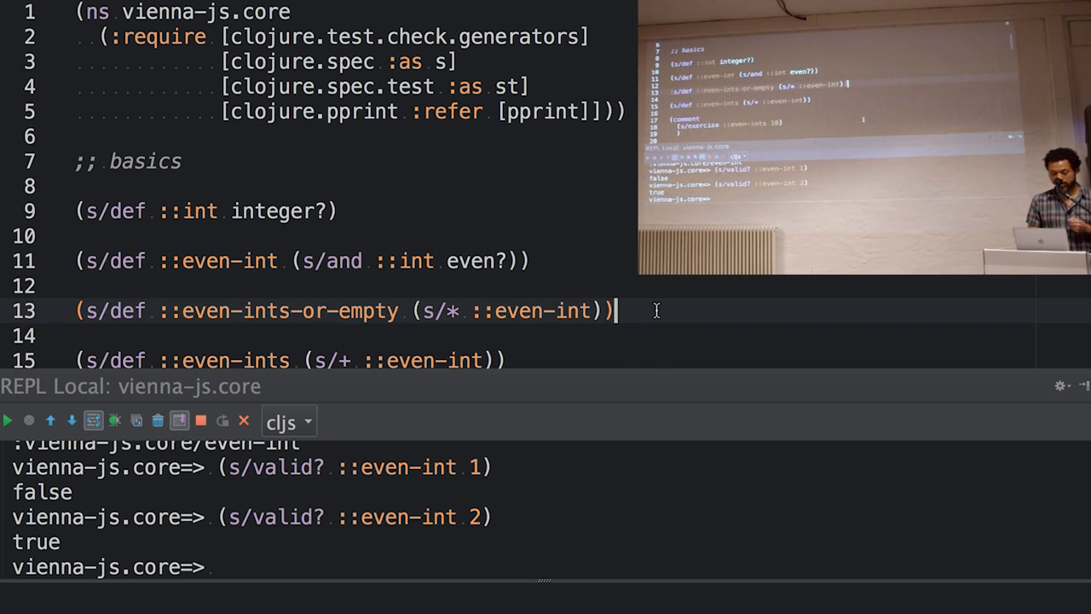
pyautogui.scroll(-3)
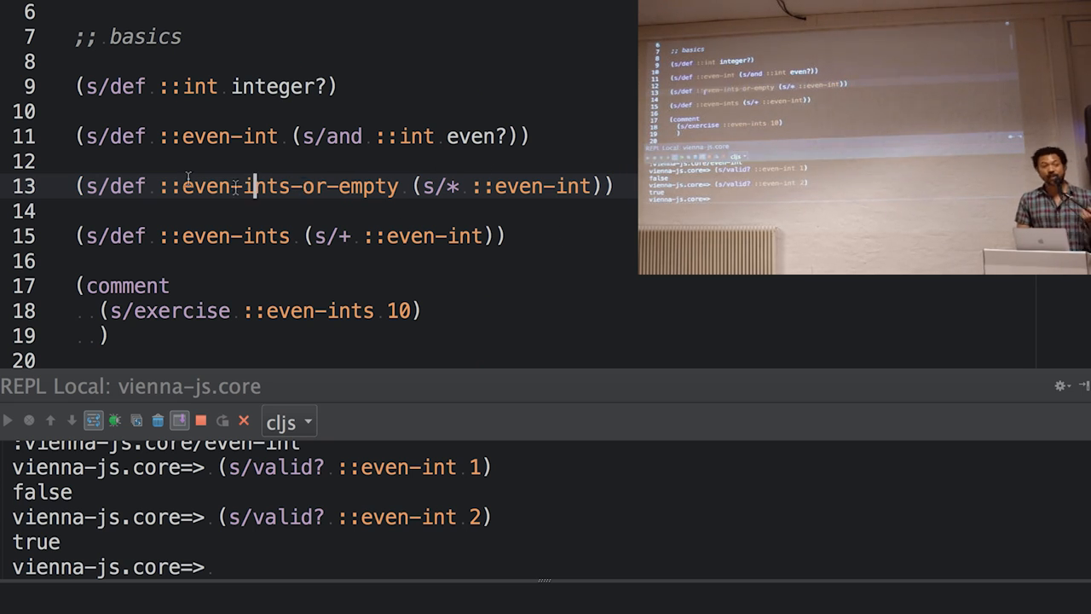
pyautogui.moveTo(346, 186)
pyautogui.write('(s/')
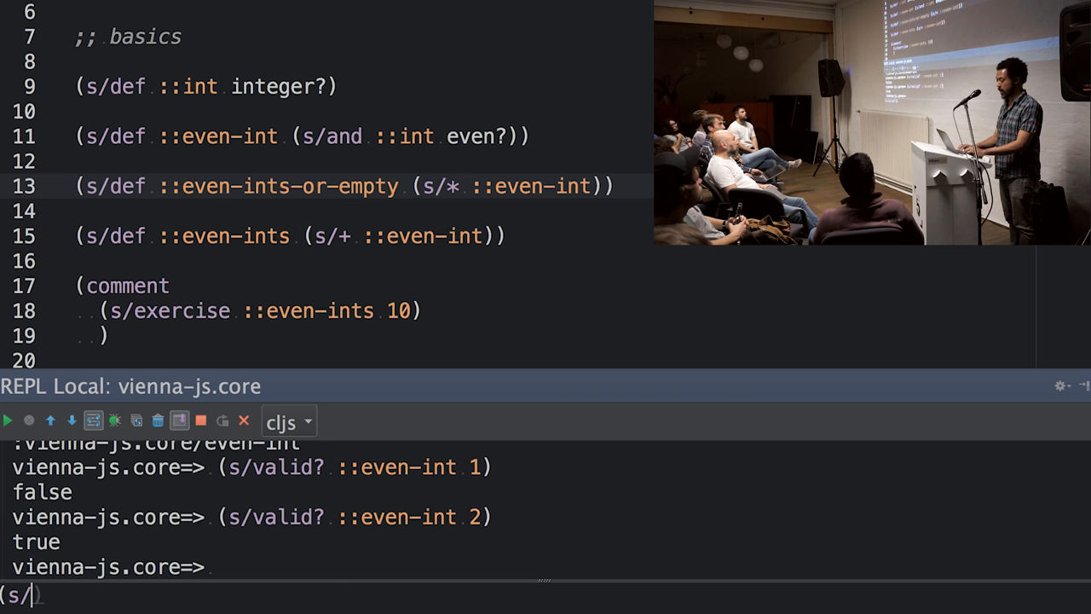
# Check ::even-ints-or-empty with s/valid? on [1 2], [2] and [] in the REPL
pyautogui.write('valid? ::')
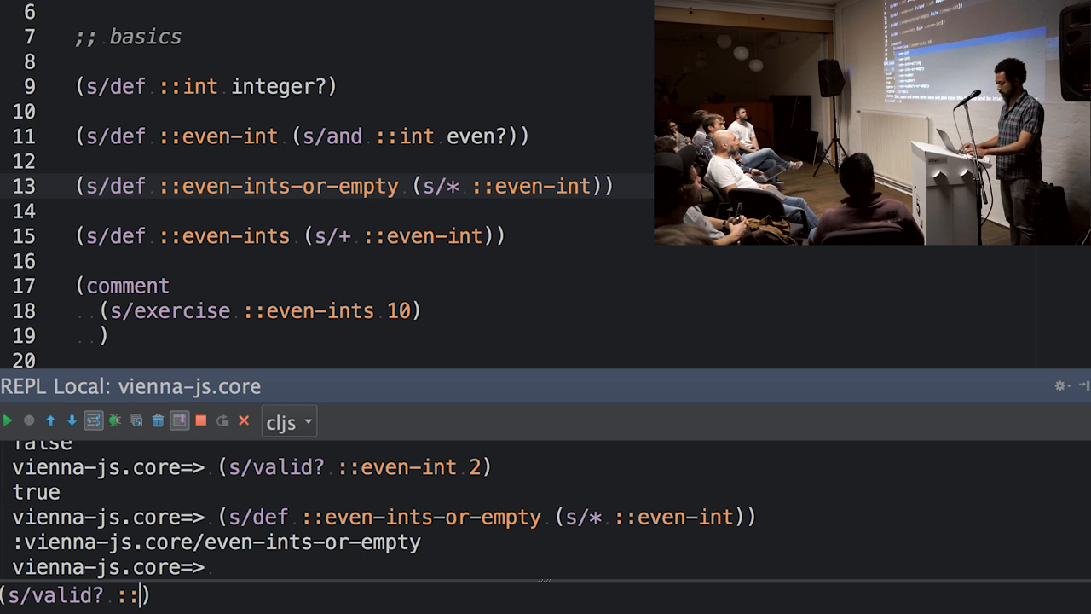
pyautogui.write('even-ints-or-empty')
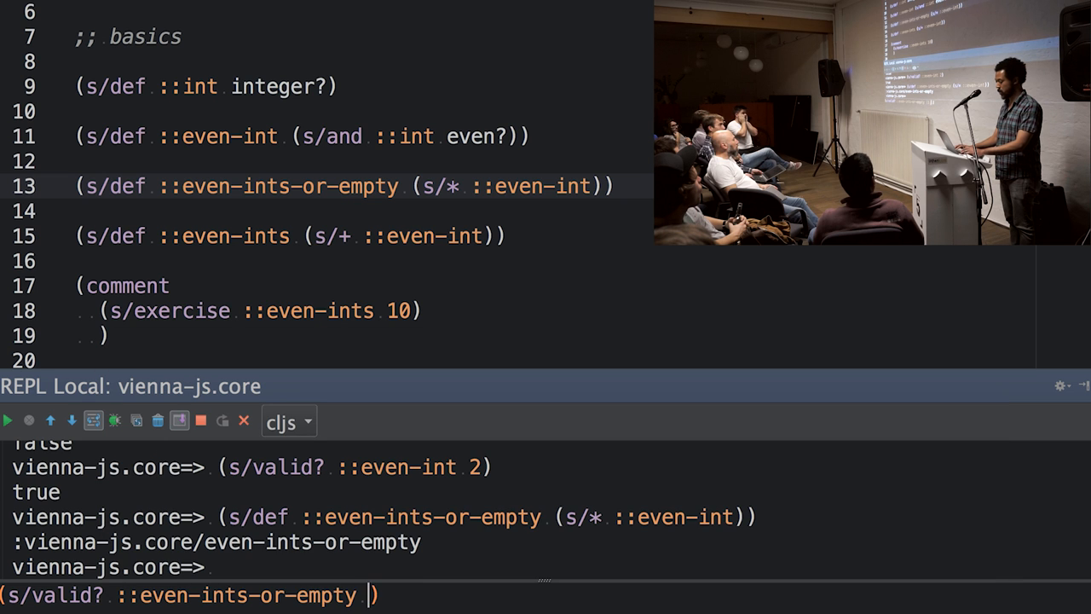
pyautogui.write('[1]')
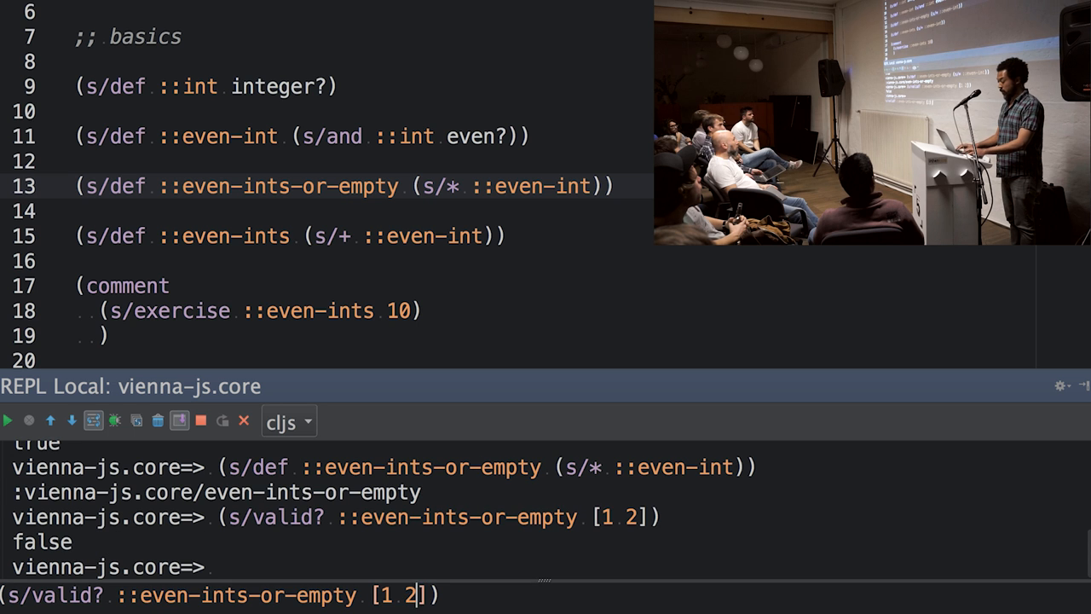
pyautogui.press('Enter')
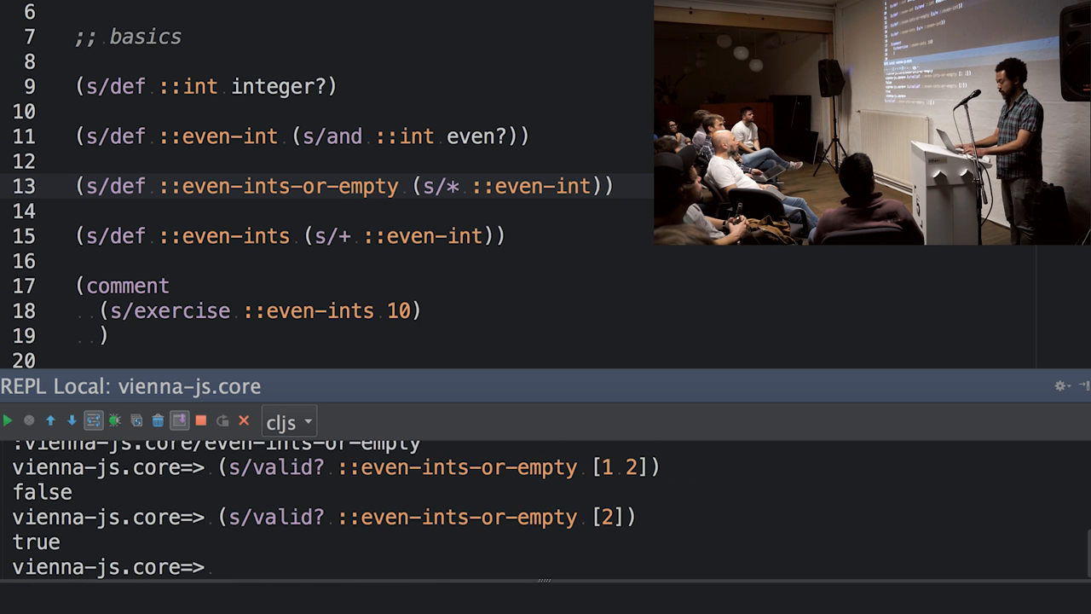
pyautogui.write('(s/valid? ::even-ints-or-empty [2])')
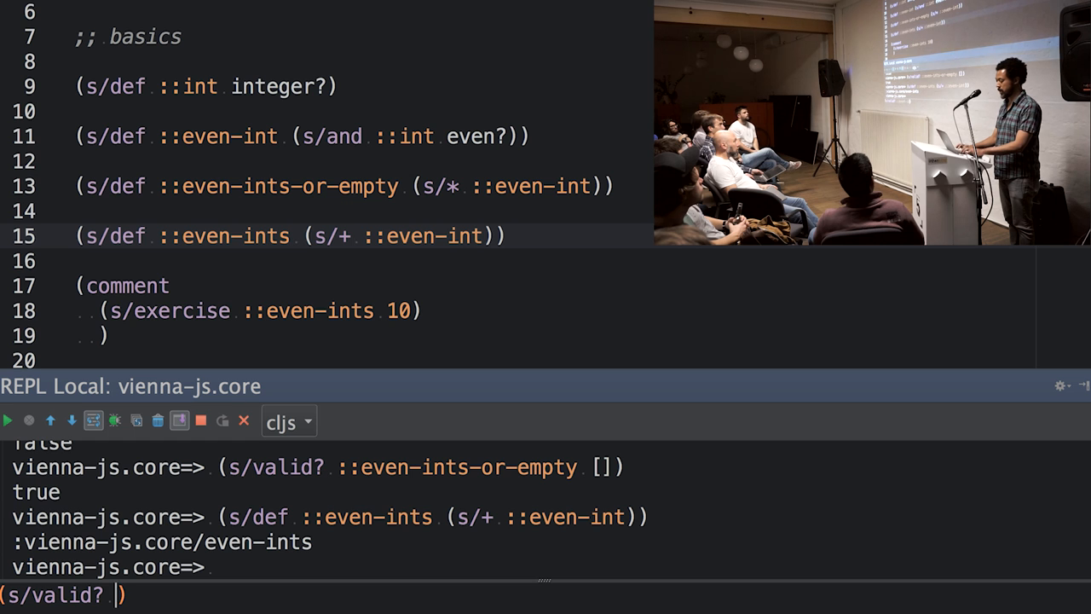
# Validate [] and [2] against ::even-ints, then start typing (s/conform ::even-ints [2])
pyautogui.write('::event-int')
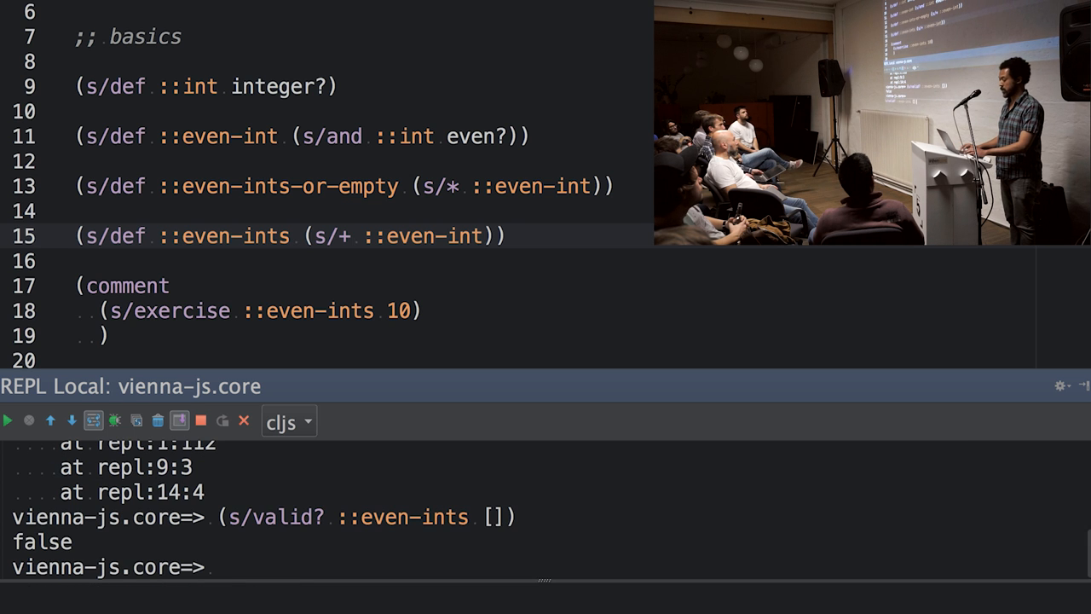
pyautogui.write('(s/valid? ::even-ints [])')
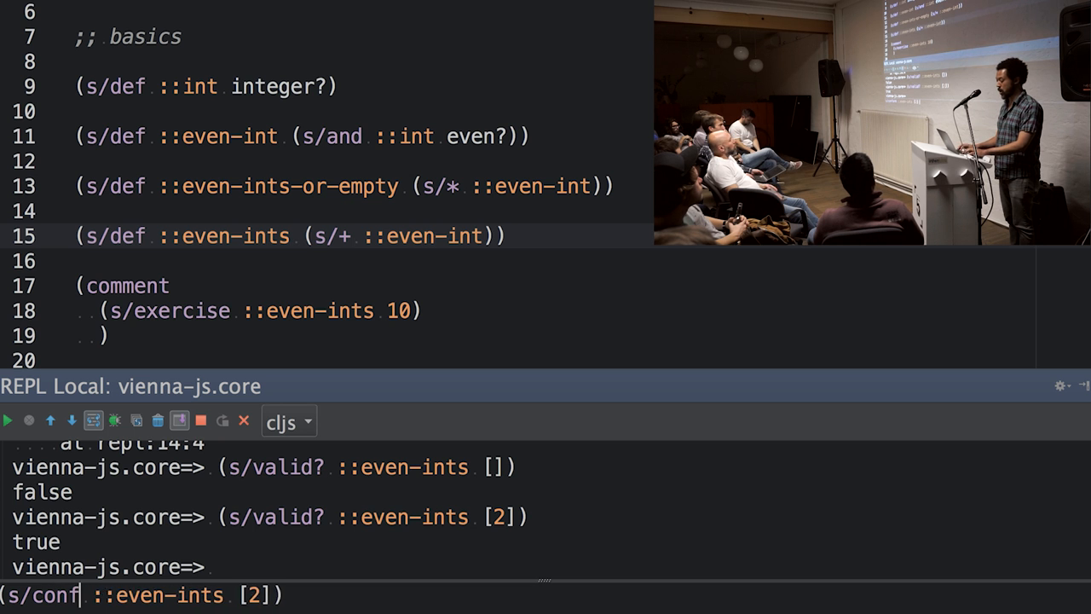
pyautogui.write('orm')
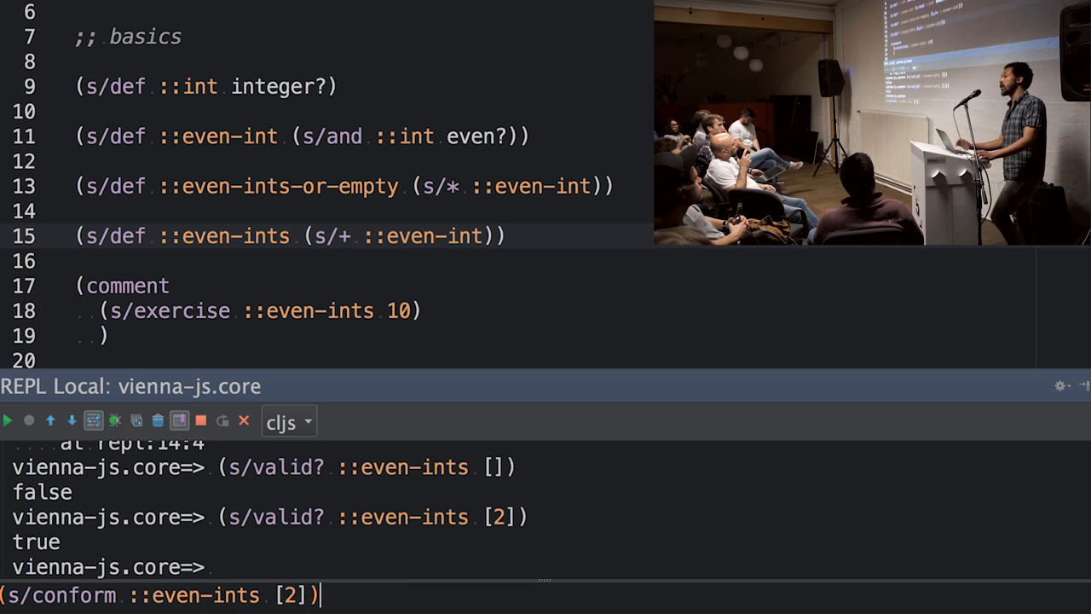